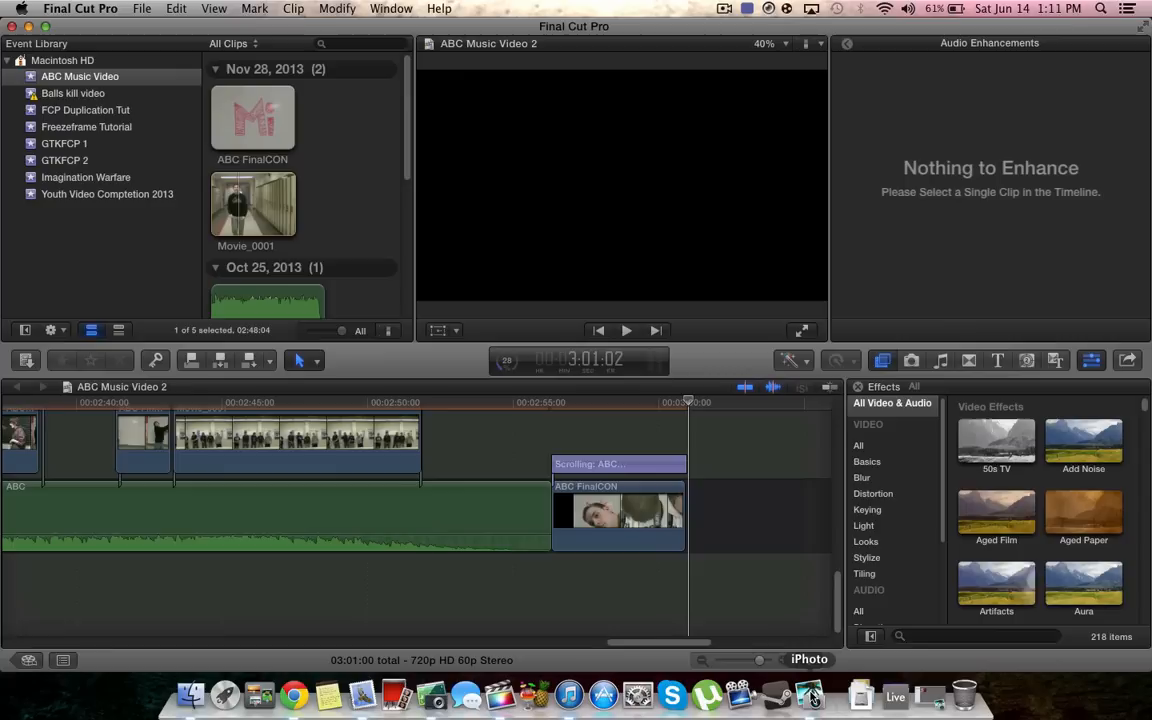
Switch from Final Cut Pro to iPhoto via its Dock icon
click(810, 694)
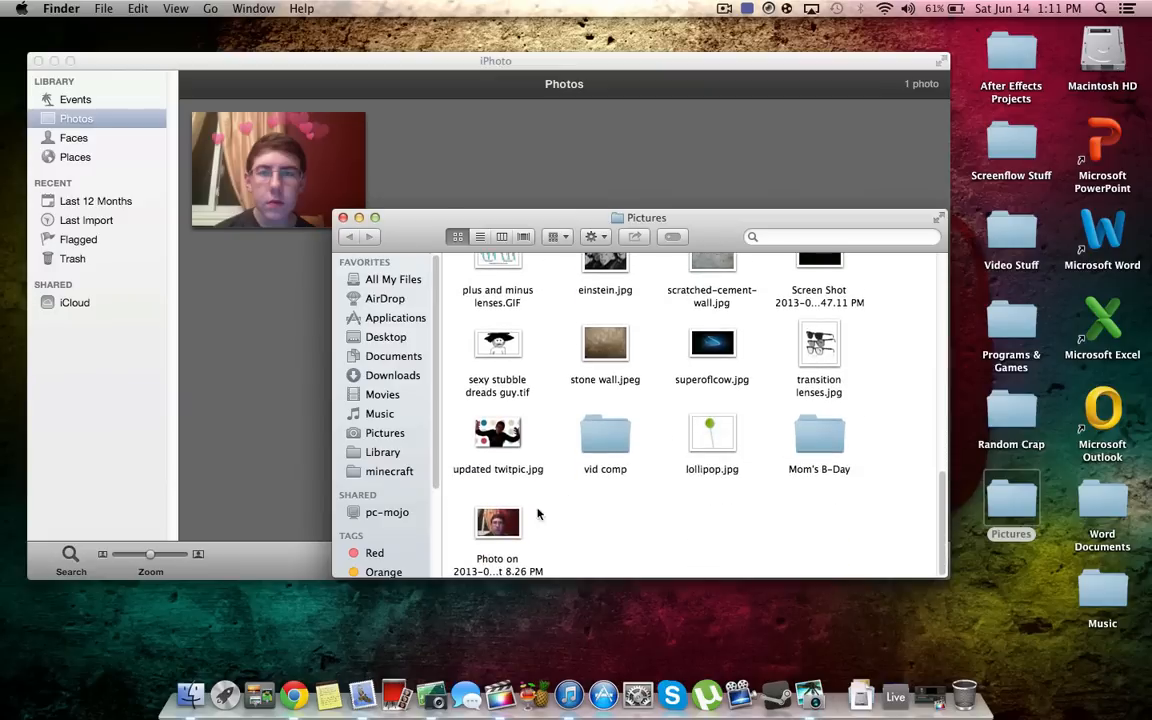
Import updated twitpic.jpg from the Pictures folder into iPhoto, then quit iPhoto
click(498, 431)
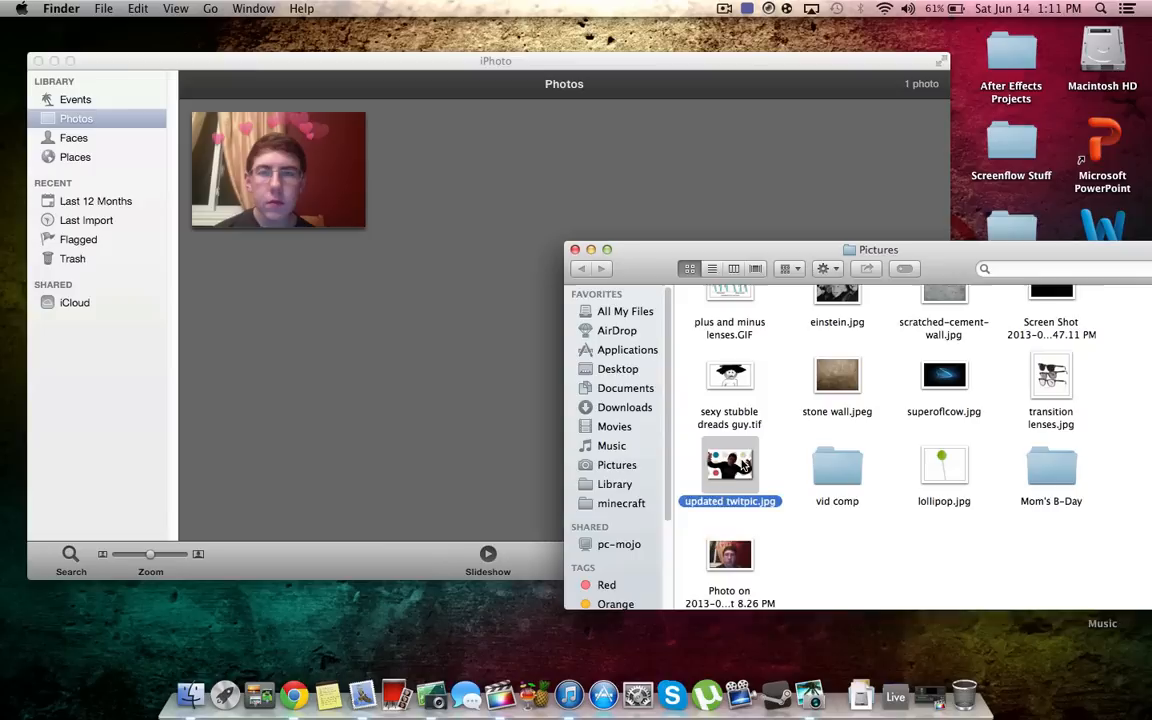
click(86, 220)
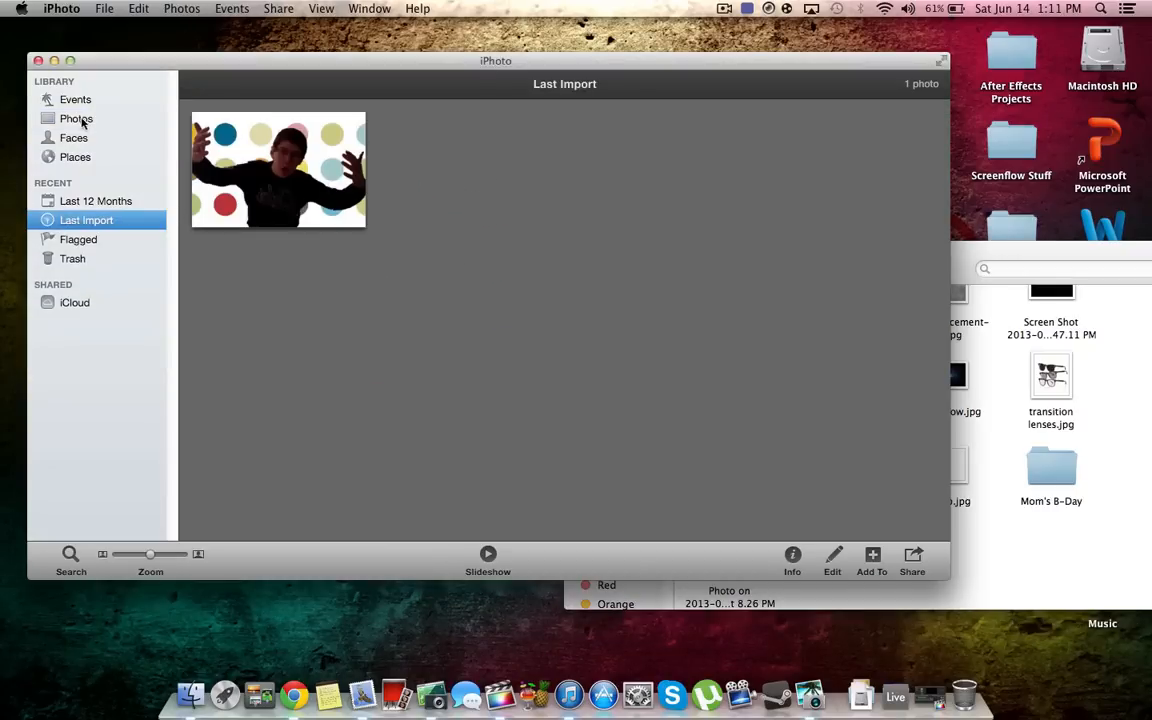
click(76, 118)
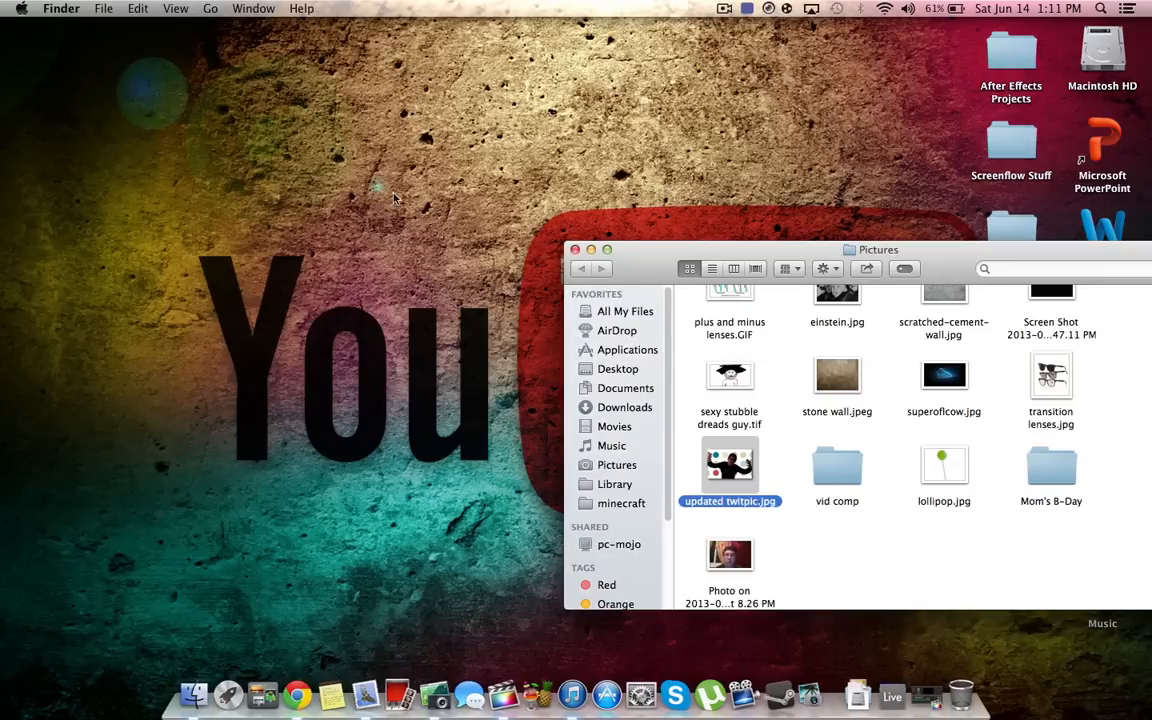
Bring the ABC Music Video 2 project in Final Cut Pro back to the front
click(575, 249)
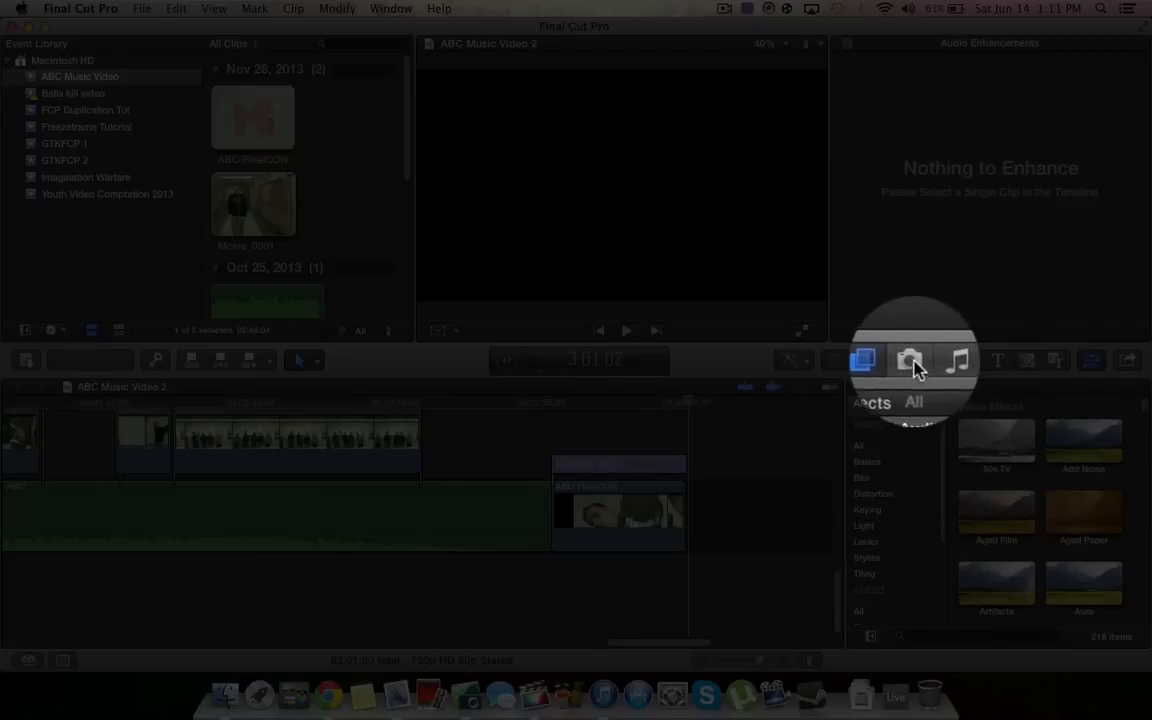
Show the iPhoto library's two images, including updated twitpic, in the Photos browser
click(908, 360)
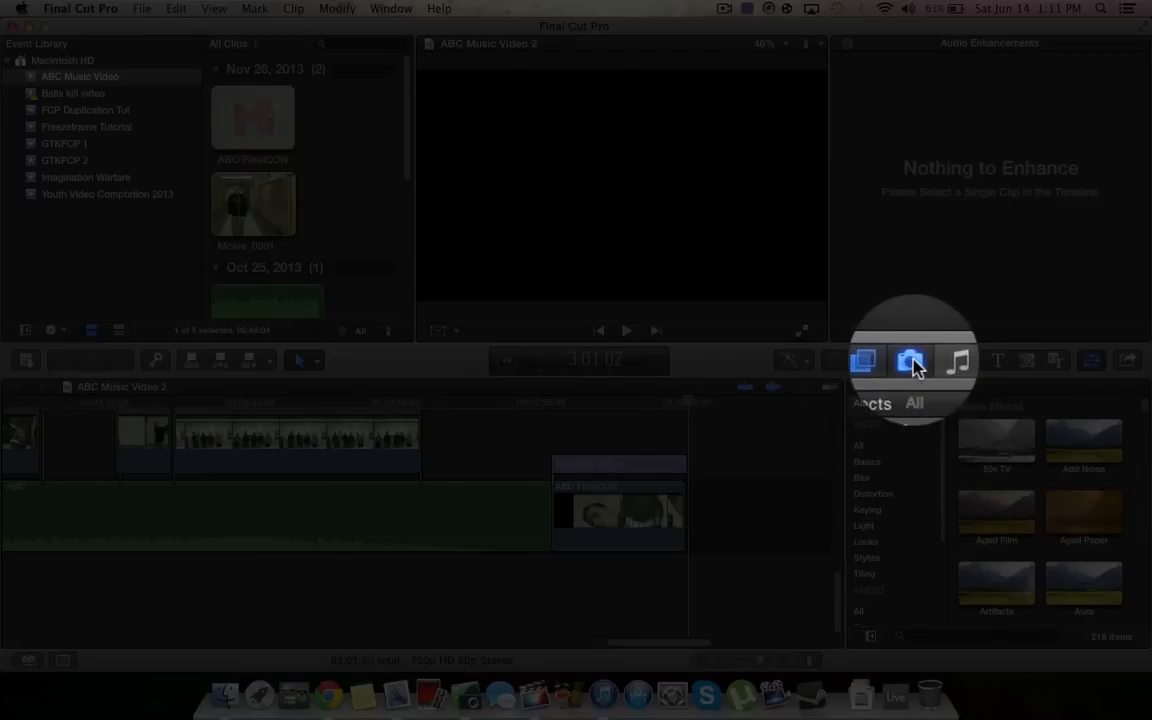
click(911, 360)
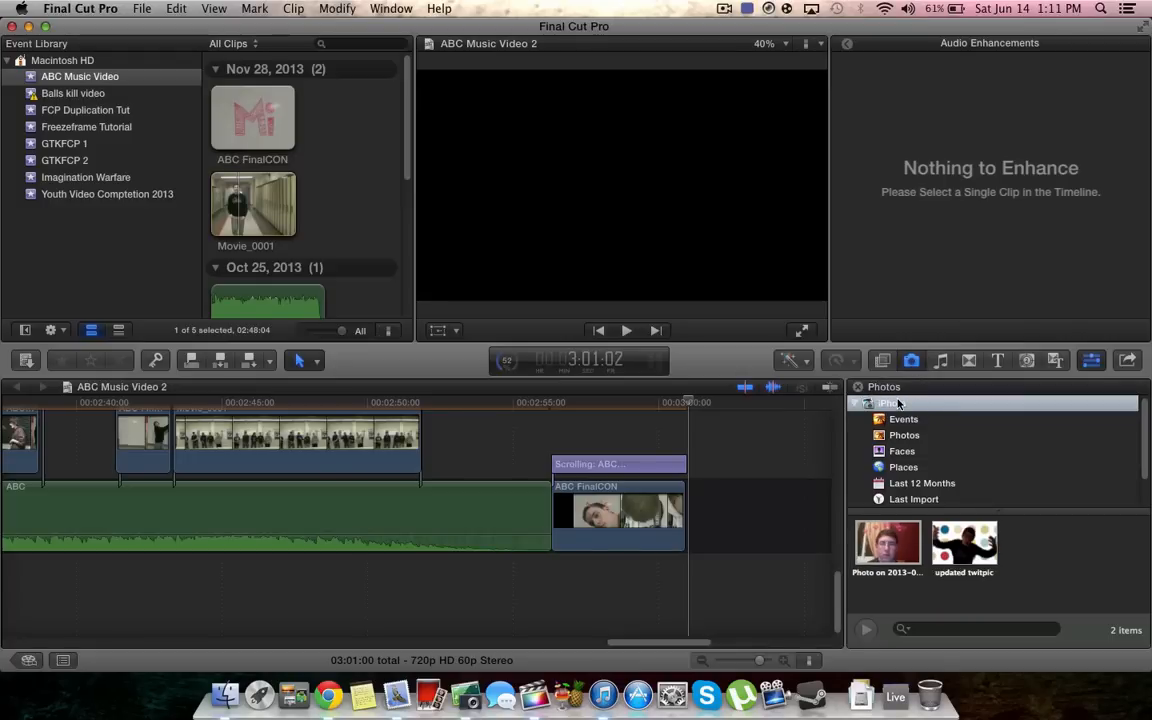
mouse_move(930, 572)
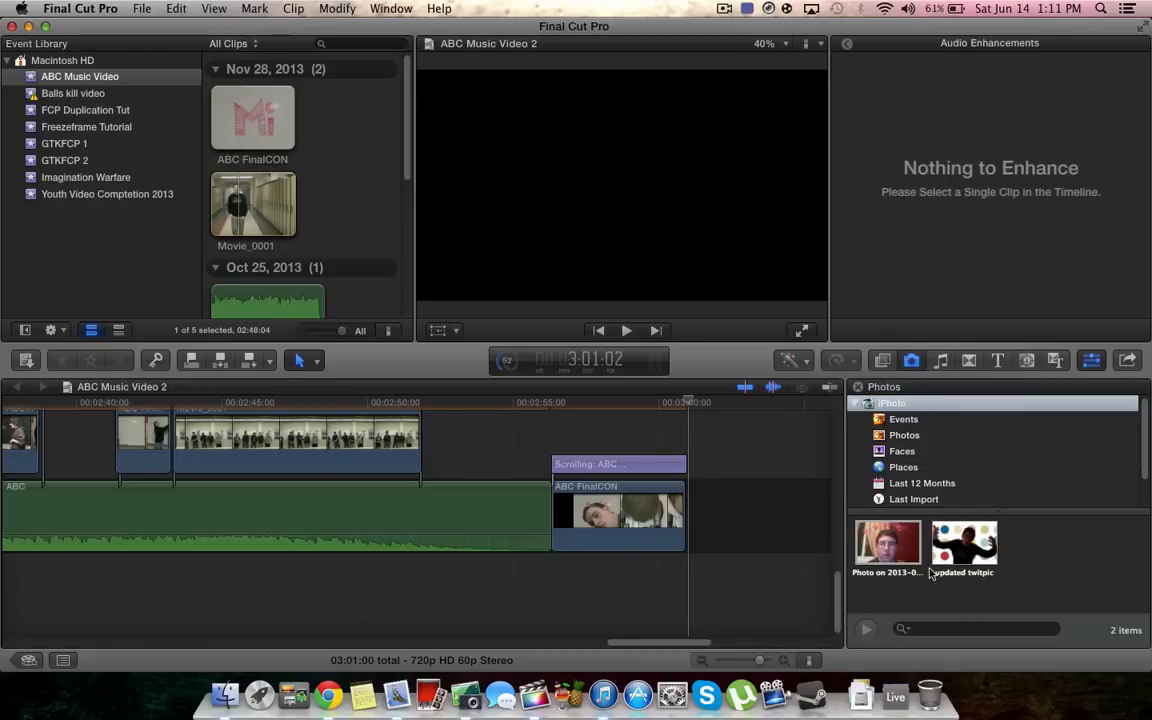